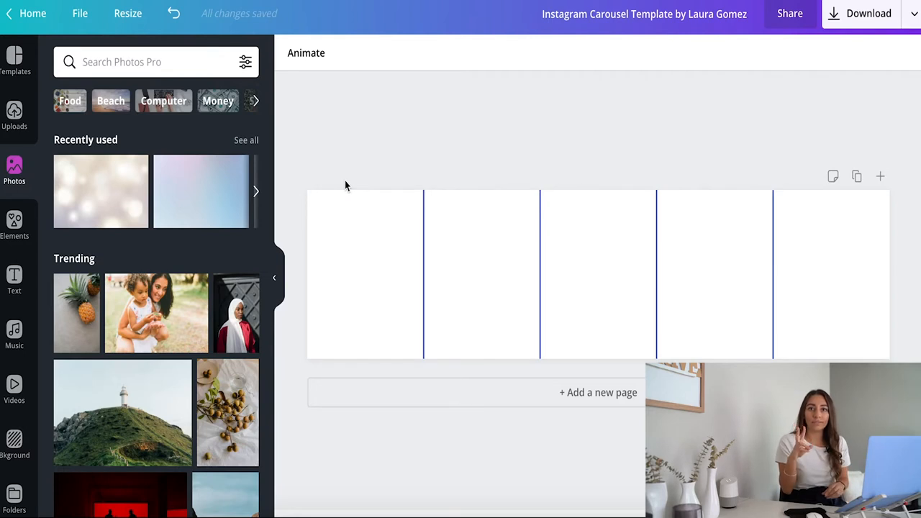
mouse_move(363, 279)
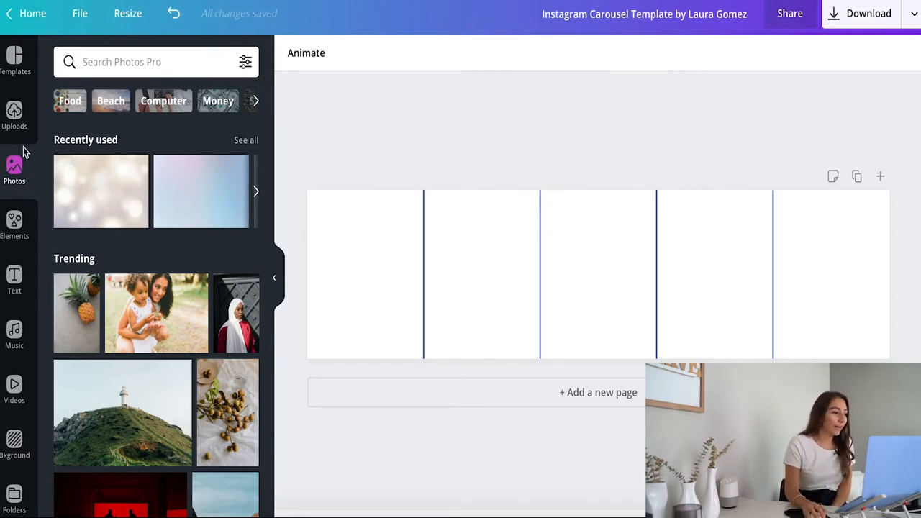
Step: Add the uploaded photo of the couple holding a mug to the carousel
click(14, 115)
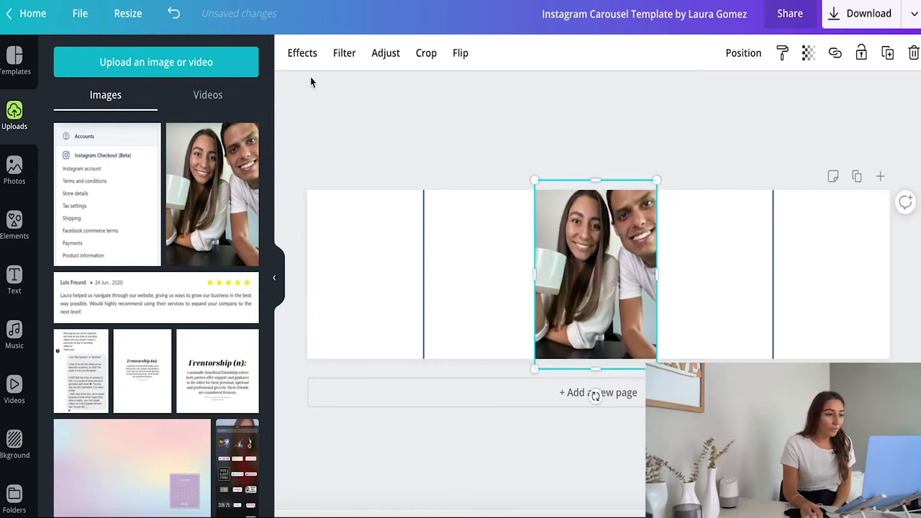
Step: Apply Background Remover from Effects to the couple photo
click(302, 53)
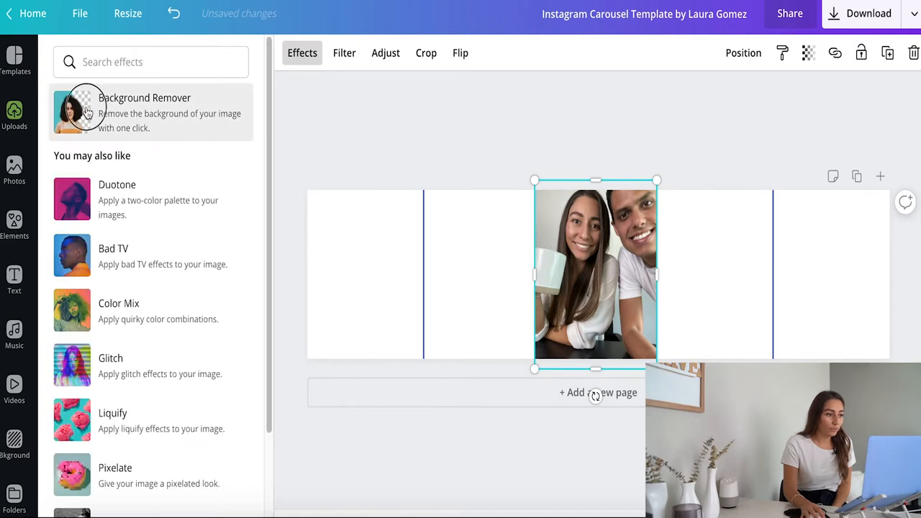
click(86, 113)
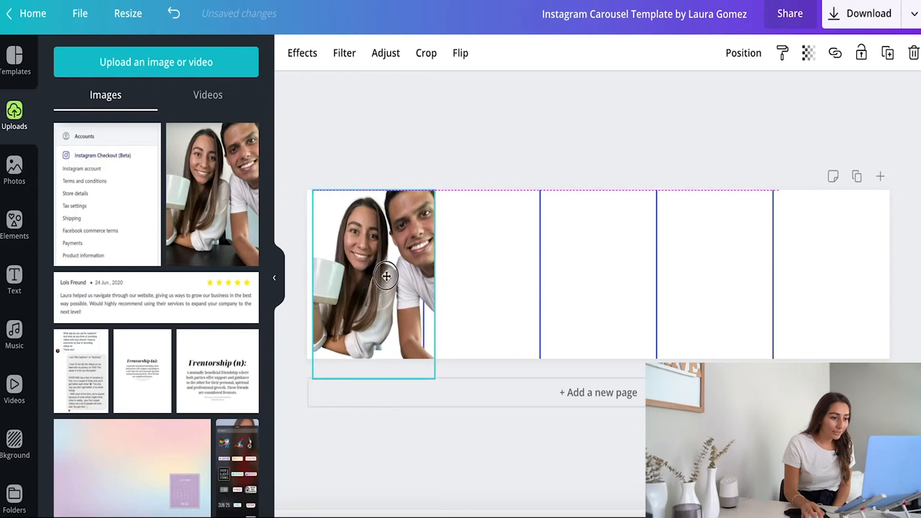
Step: Shrink the cut-out photo and place it along the bottom, straddling slides one and two
drag(387, 277, 454, 290)
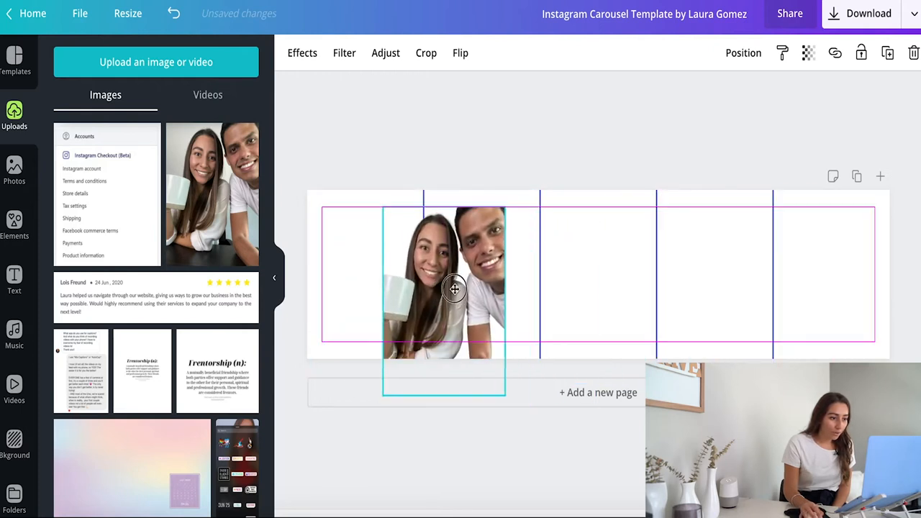
drag(453, 288, 428, 284)
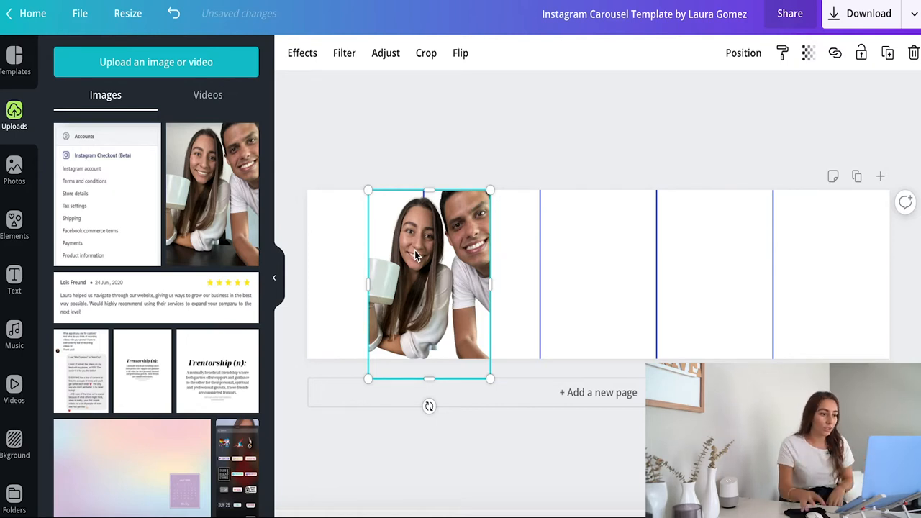
drag(368, 191, 391, 238)
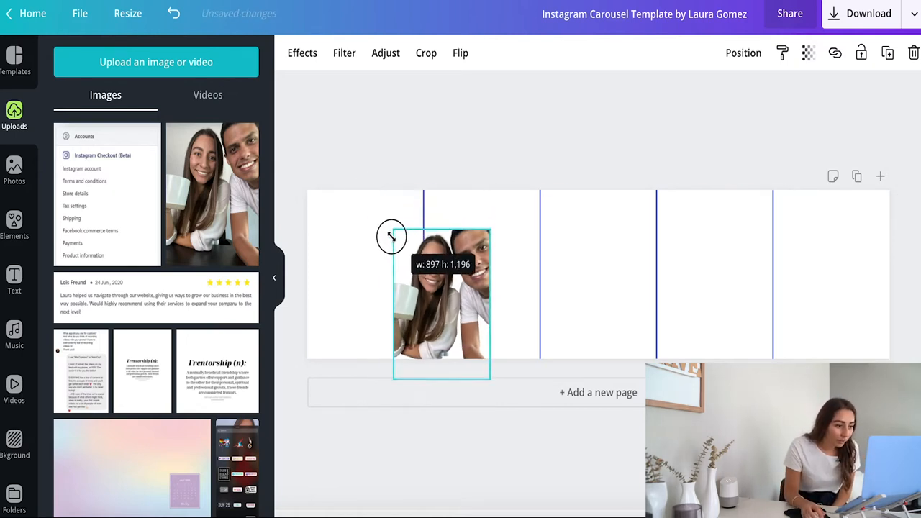
drag(392, 236, 410, 303)
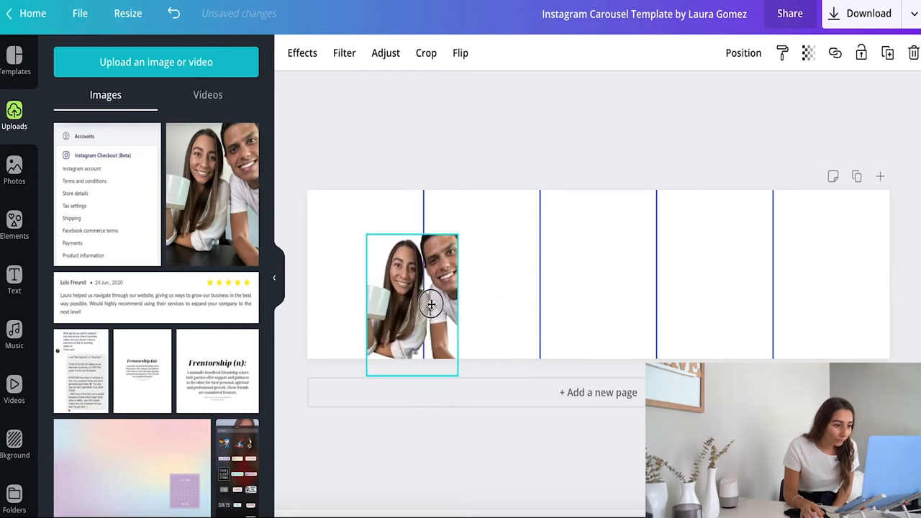
click(496, 112)
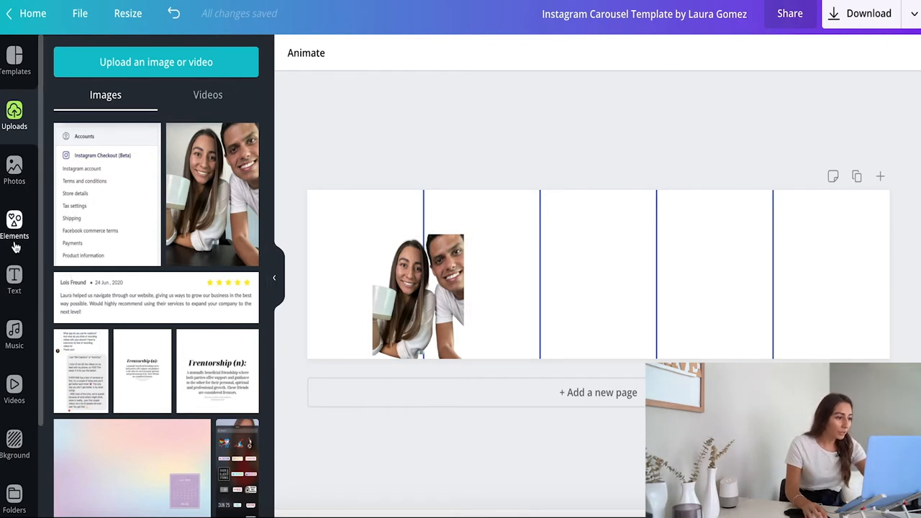
Step: Add a heading reading 'IF YOU WANT TO LEARN MORE ABOUT DIGITAL MARKETING'
click(15, 279)
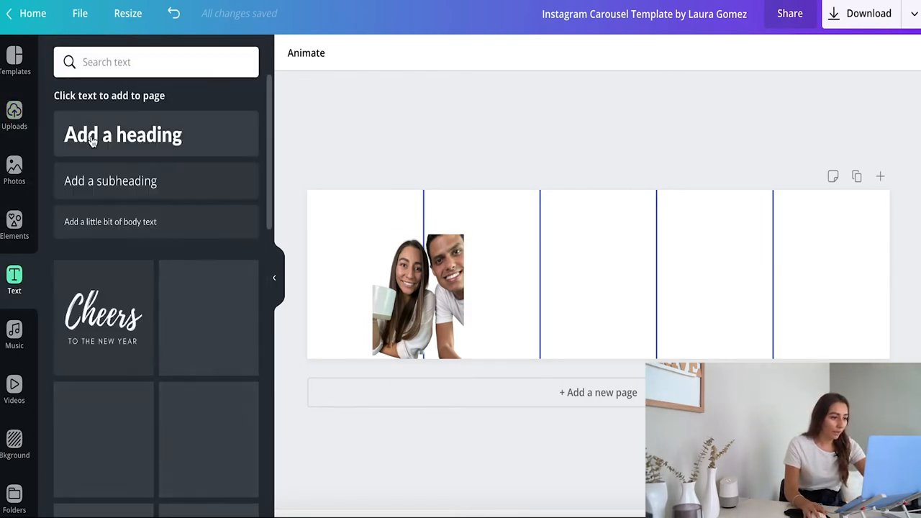
click(122, 134)
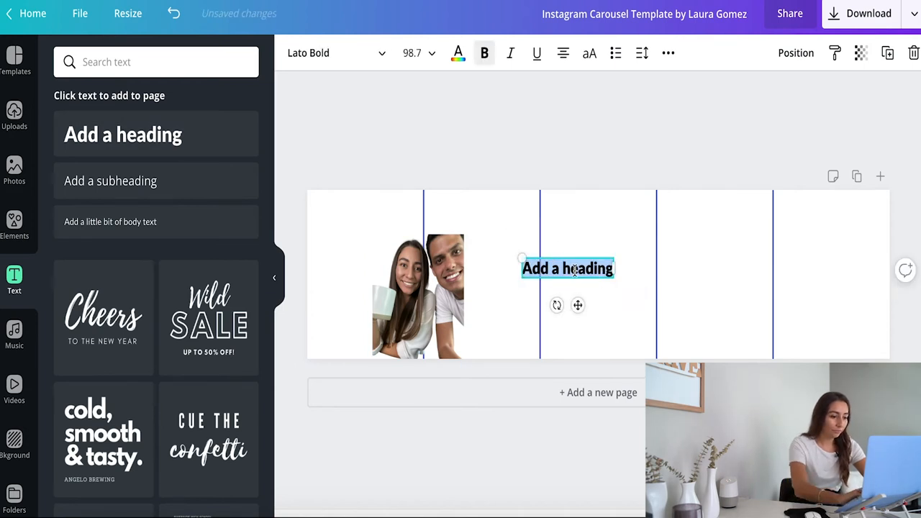
text(IF YO UW)
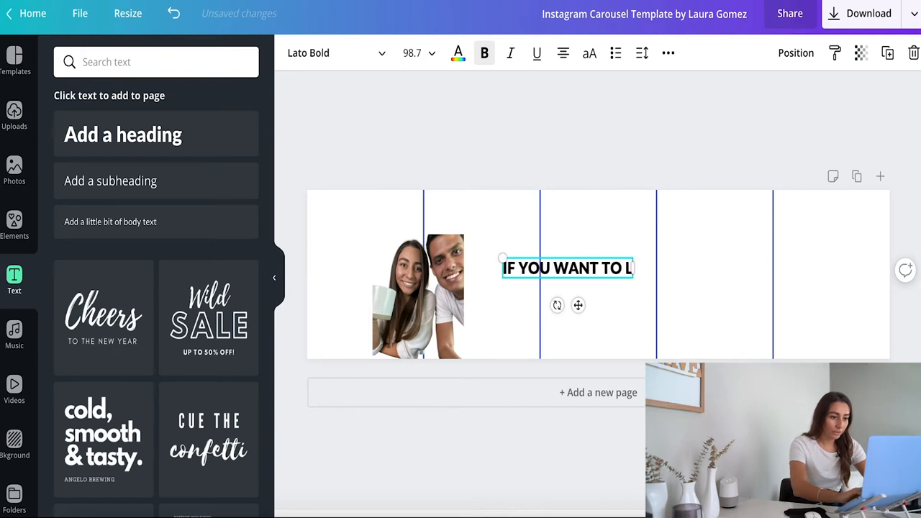
text(EARN ABOU)
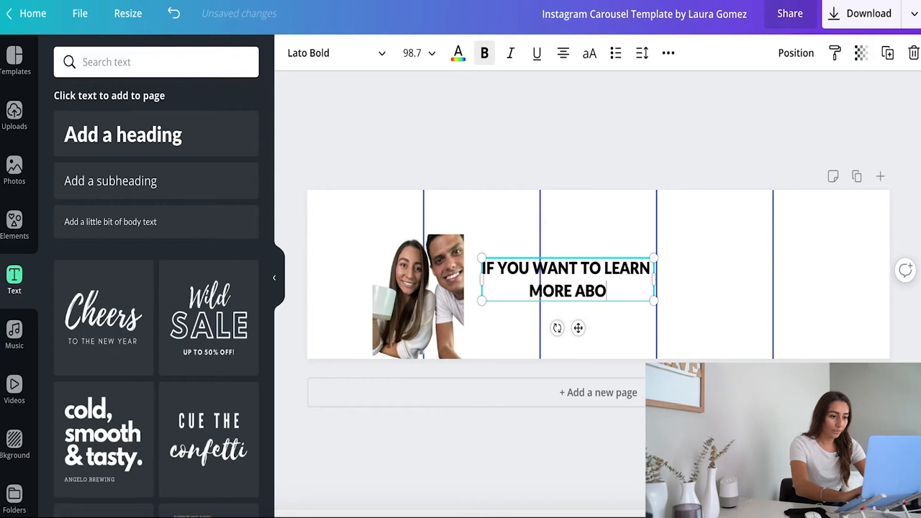
text(UT)
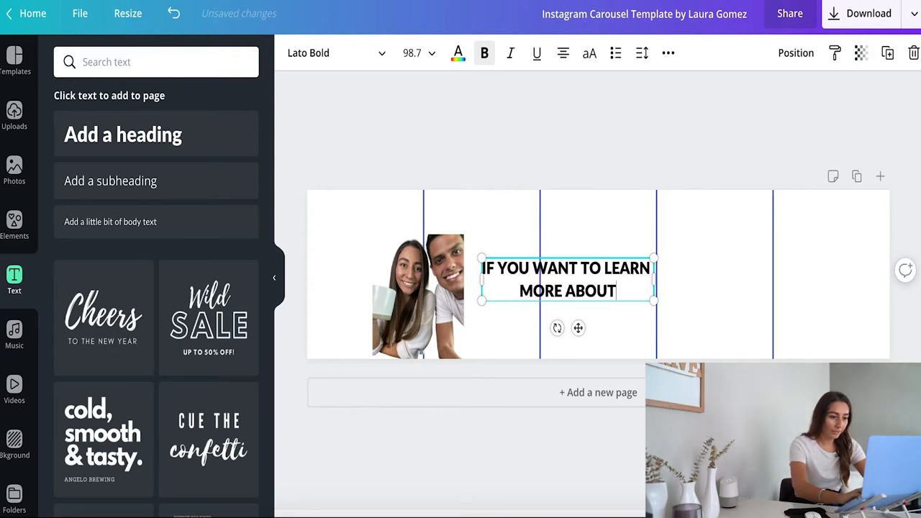
text(DIGITAL MARKETING)
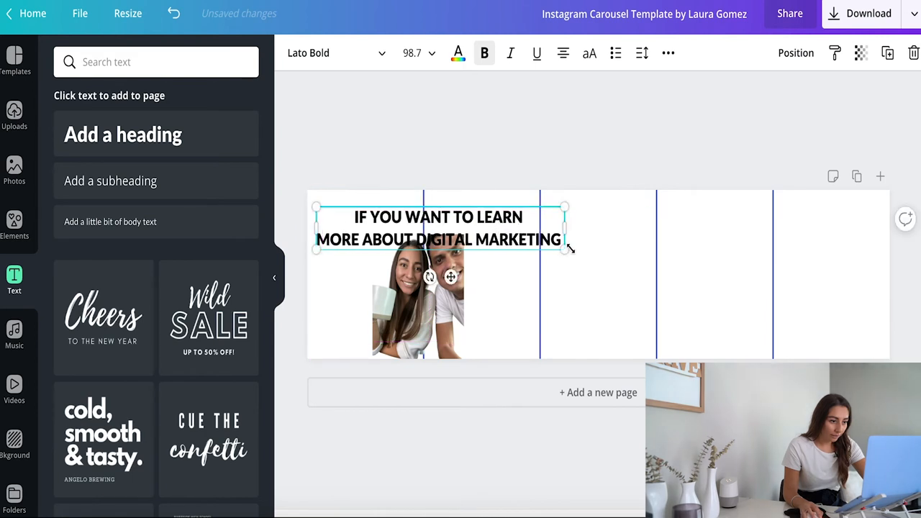
Step: Shrink the heading box to the top left and reduce its line height
drag(566, 250, 525, 245)
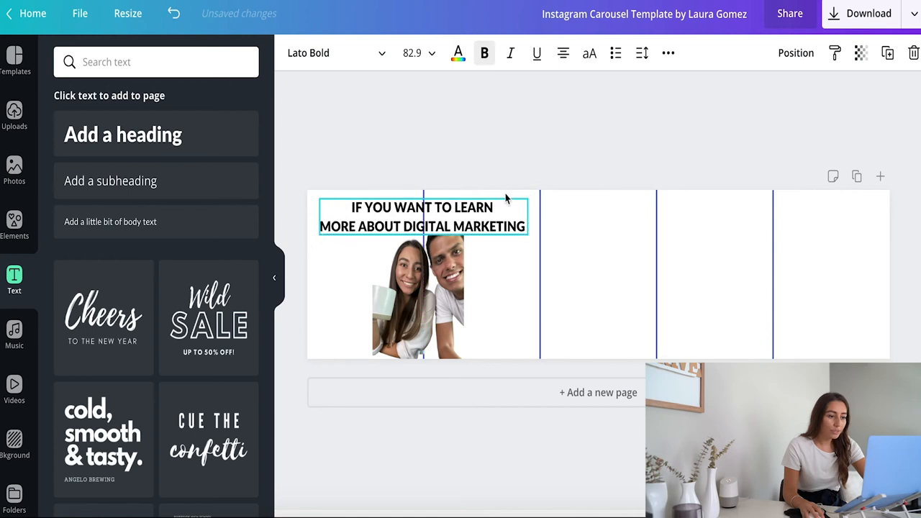
click(641, 52)
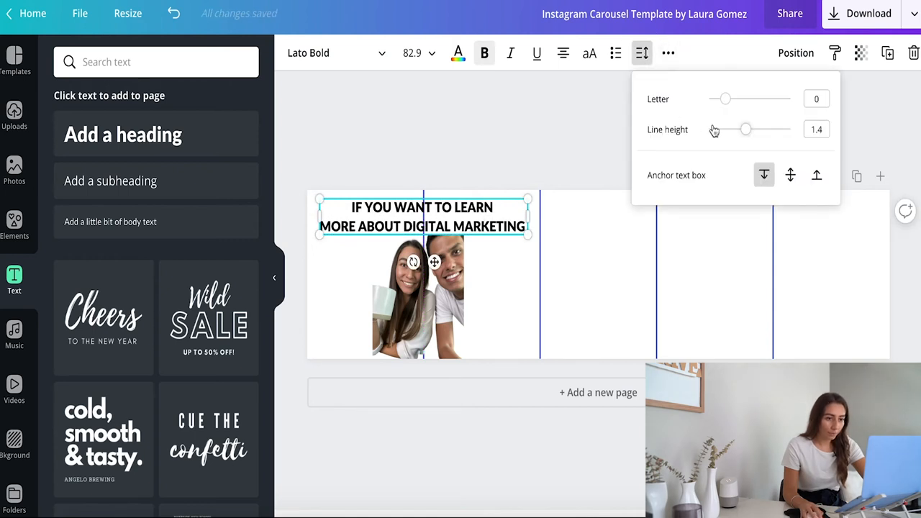
drag(744, 128, 728, 130)
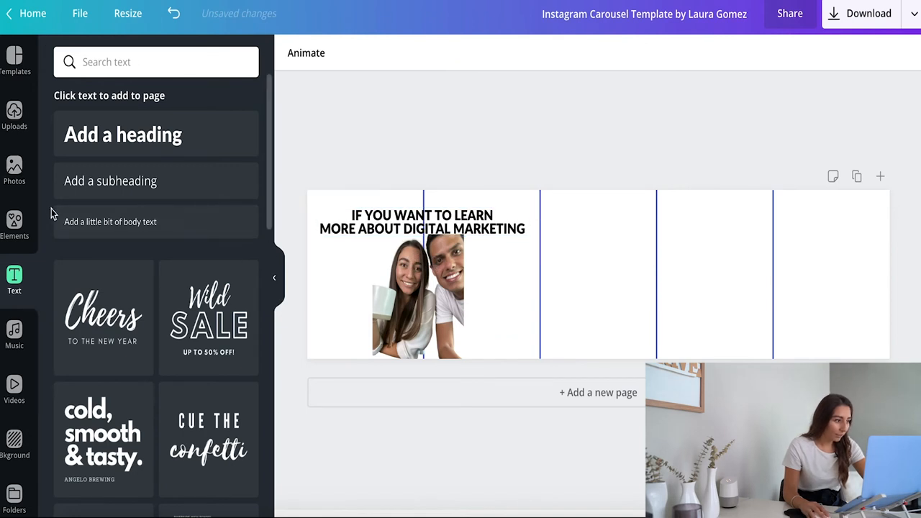
Step: Stretch a teal-to-purple gradient over the whole carousel behind everything, and turn the heading white
text(line)
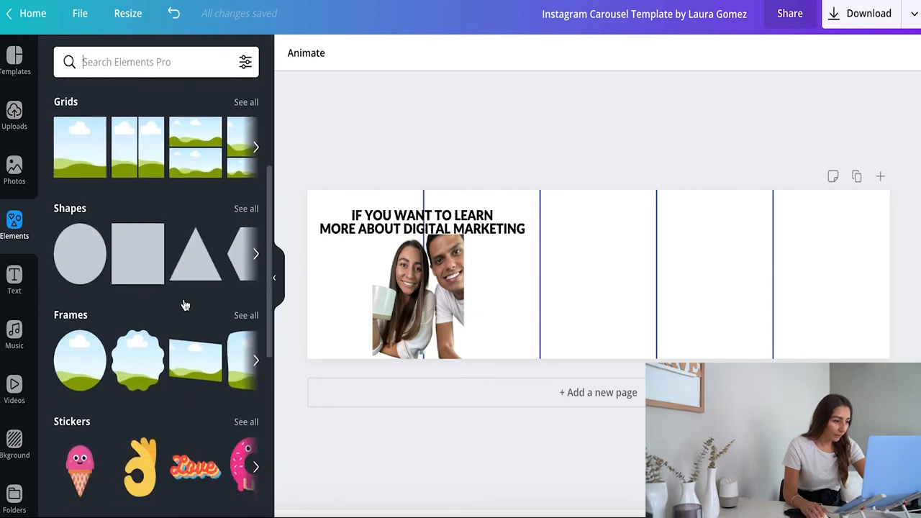
scroll(down, 3)
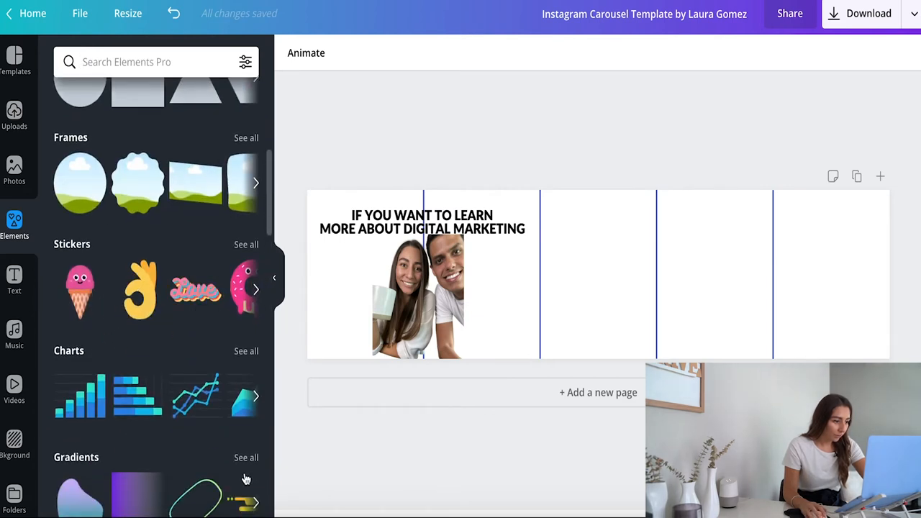
click(246, 457)
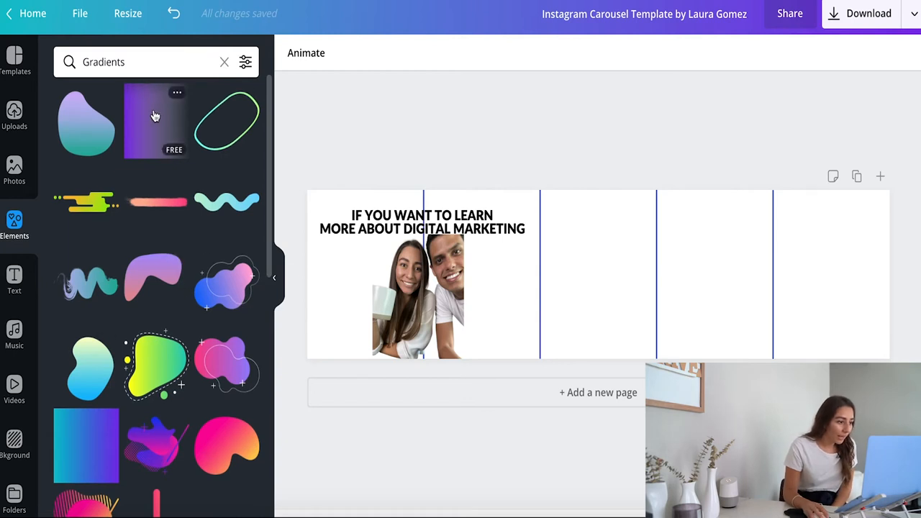
click(156, 121)
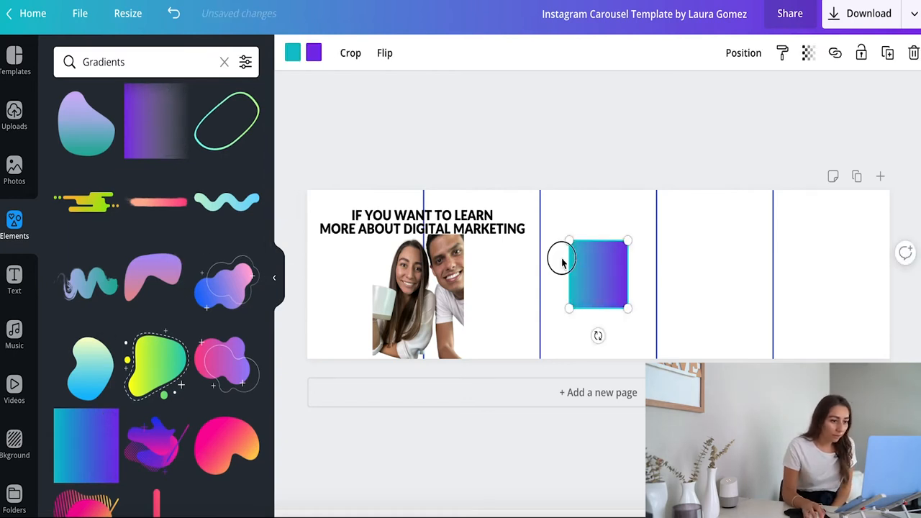
drag(597, 259, 338, 223)
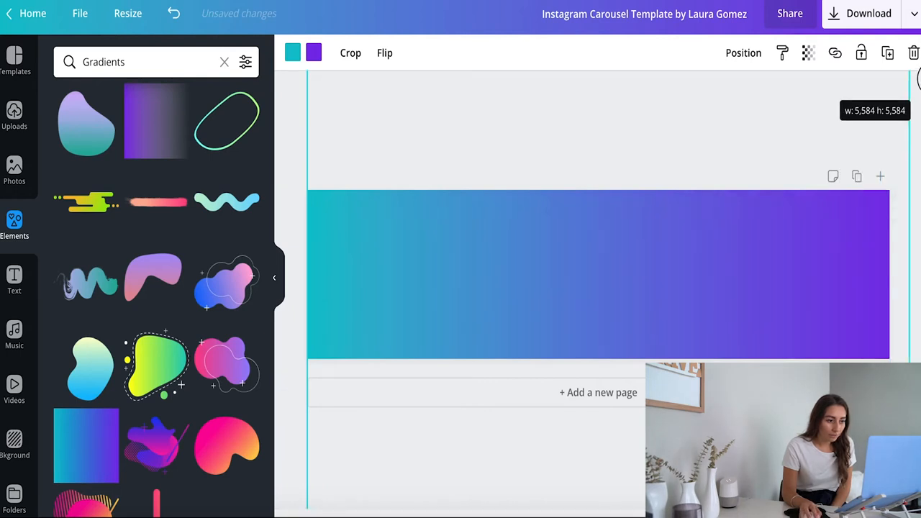
click(743, 52)
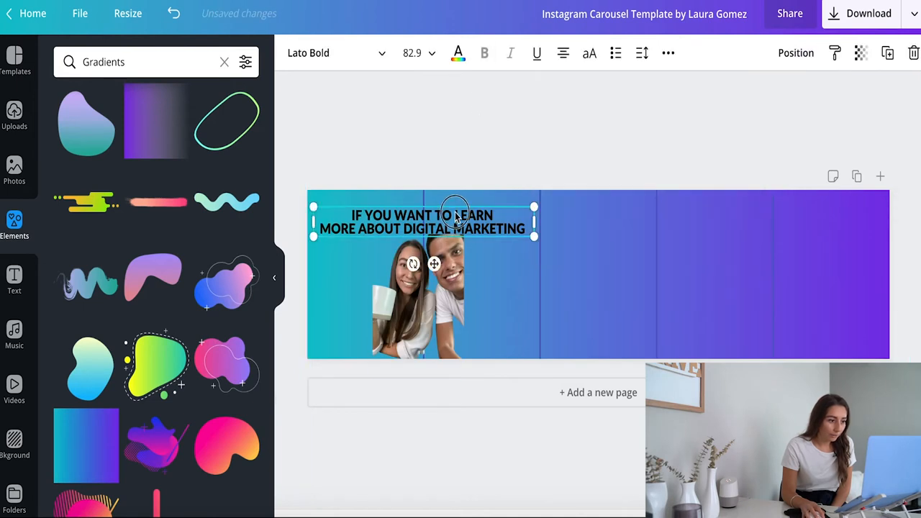
click(484, 53)
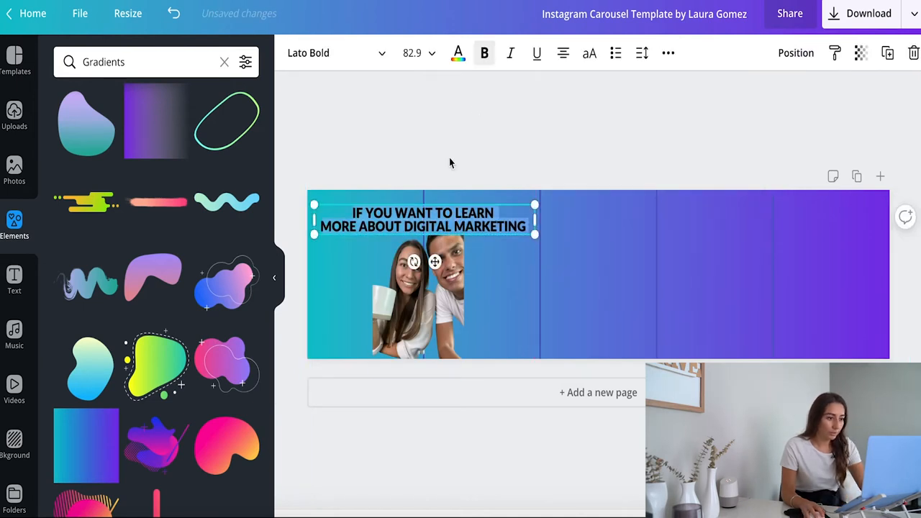
click(458, 52)
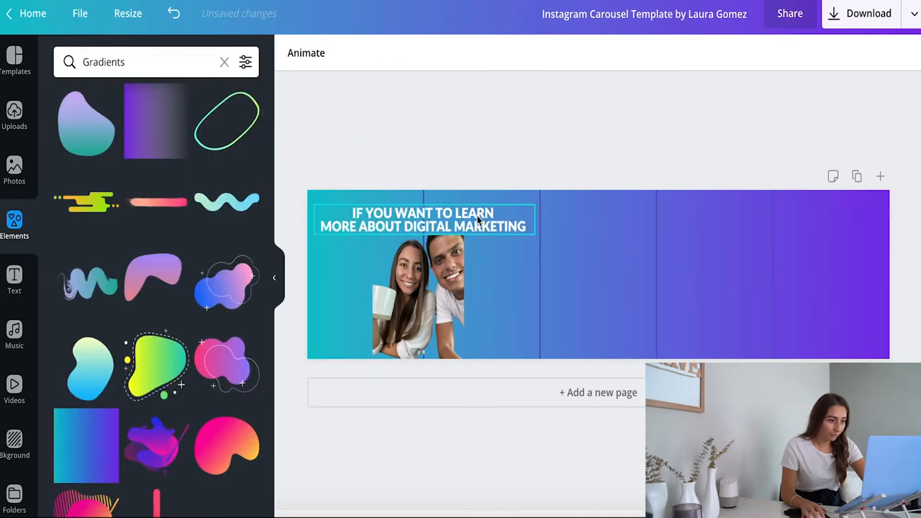
Step: Add a white brush-stroke banner reading 'LISTEN TO TDC TALKS' across slides two and three
click(422, 219)
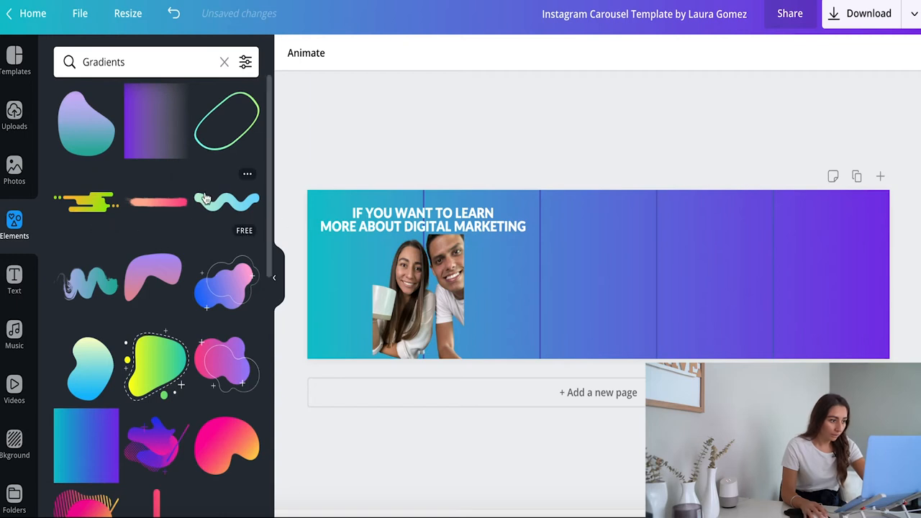
click(156, 201)
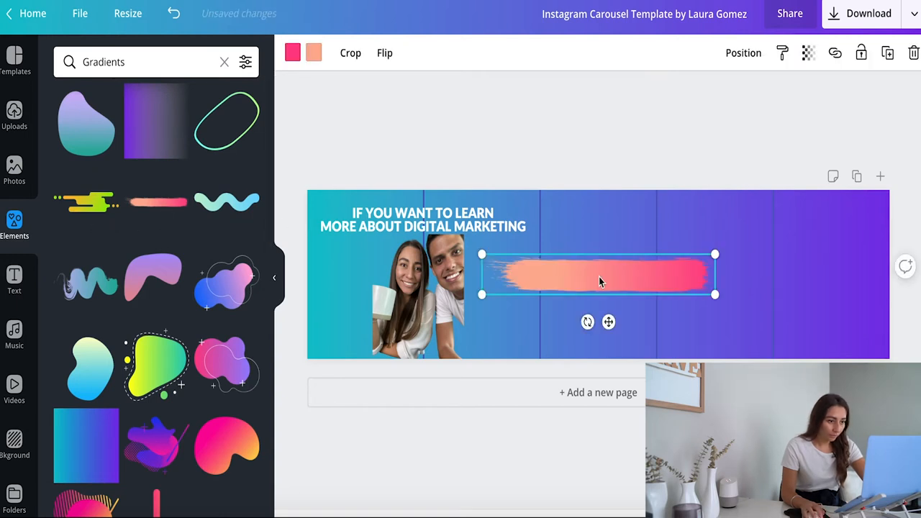
drag(601, 281, 586, 304)
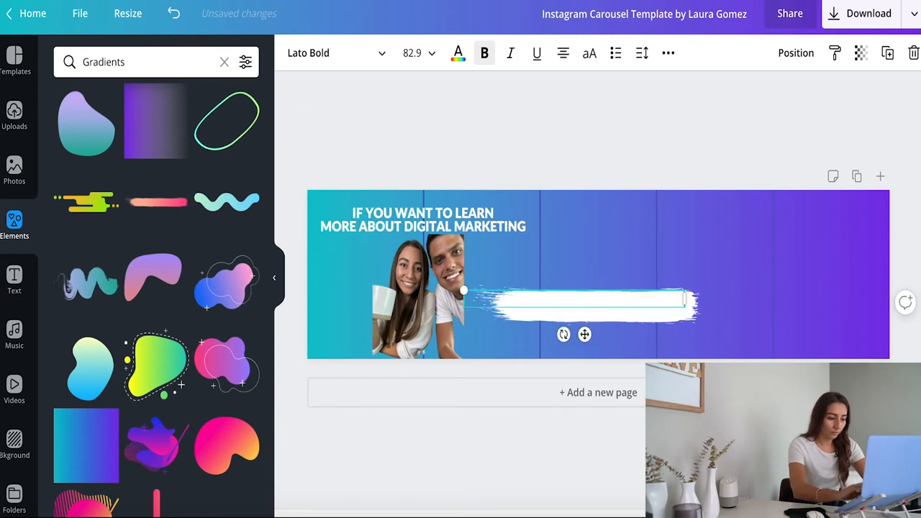
text(LISTEN TO TD GTALKS)
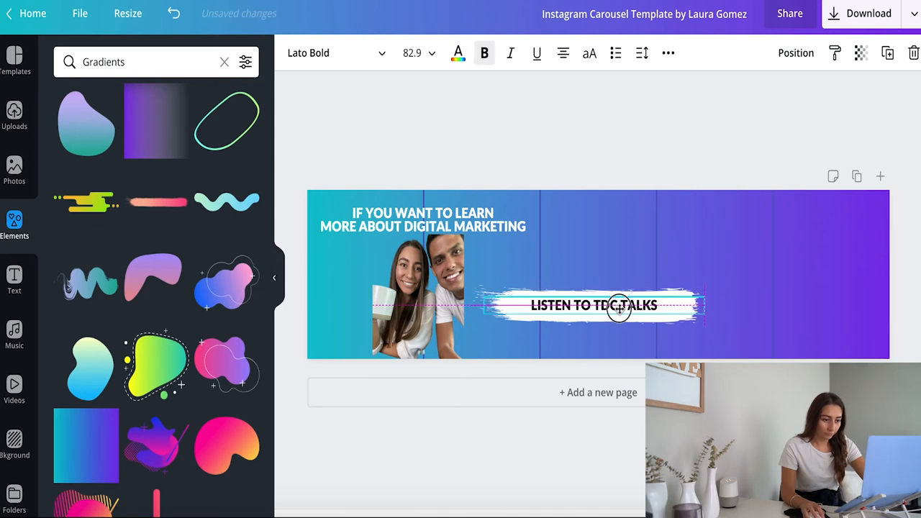
drag(617, 305, 694, 329)
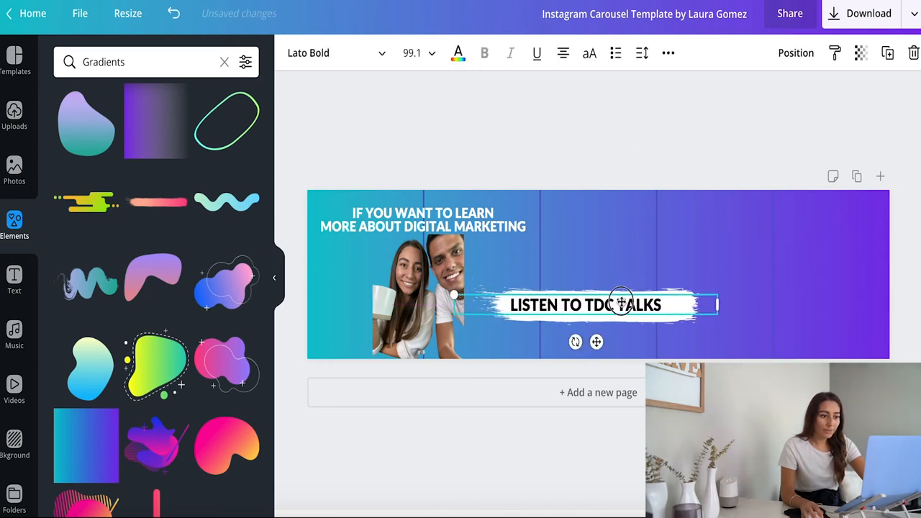
click(484, 52)
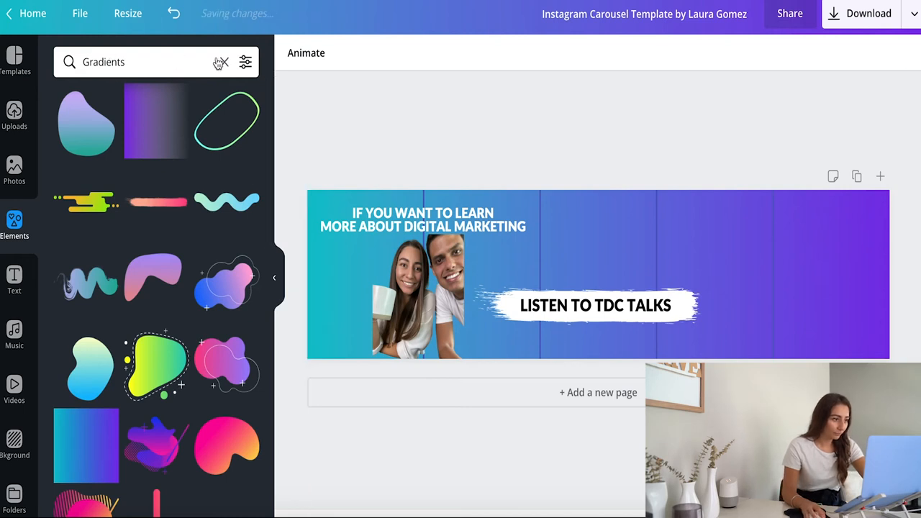
Step: Add 'NEW EPISODE EVERY FRIDAY AT 11AM', a white line, 'AVAILABLE ON:', and Apple Podcasts and Spotify logos
text(PODCAST)
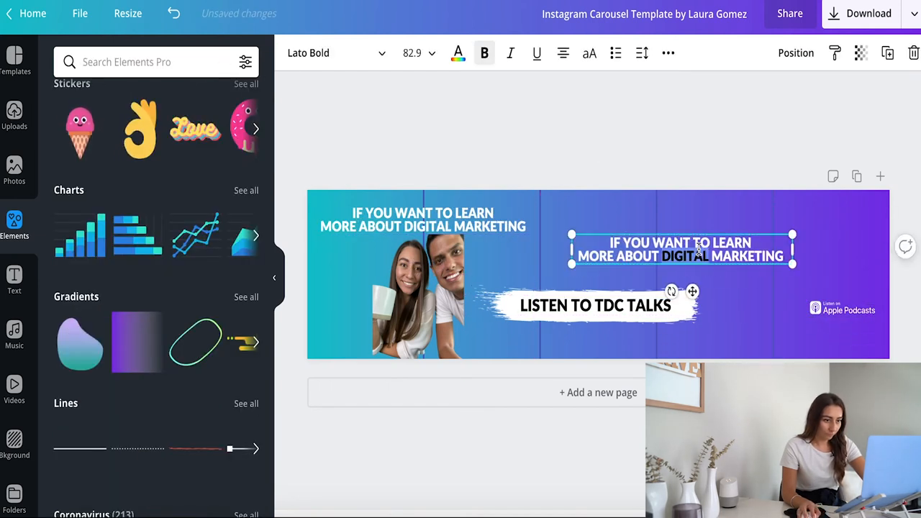
text(NEW EPISODE EVERY FRIDAY AT 11AM)
click(156, 62)
text(LINE)
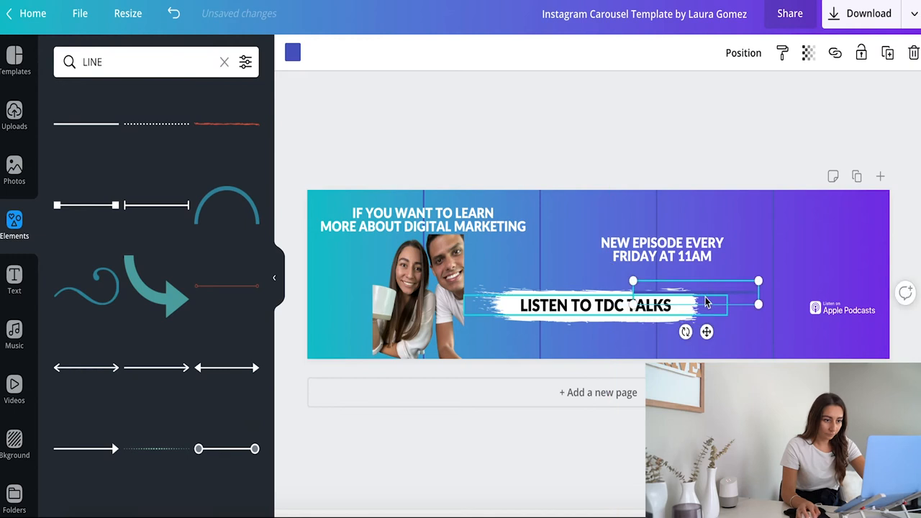
click(293, 52)
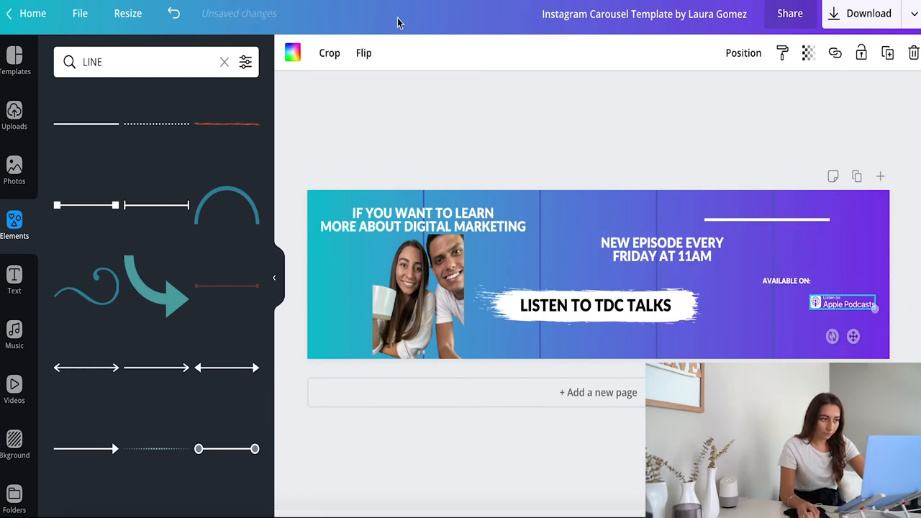
text(SPOTIFY)
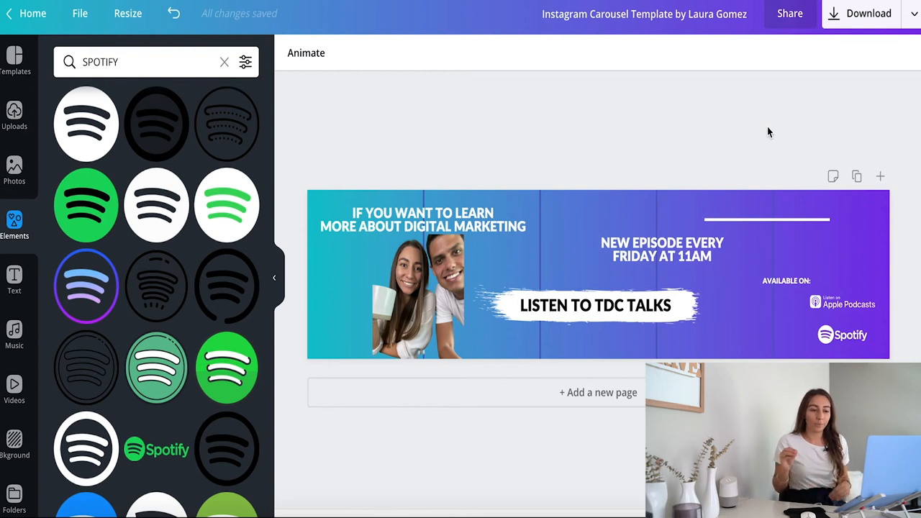
Step: Download the carousel as a PNG and dismiss the 'You saved your design!' popup
click(419, 295)
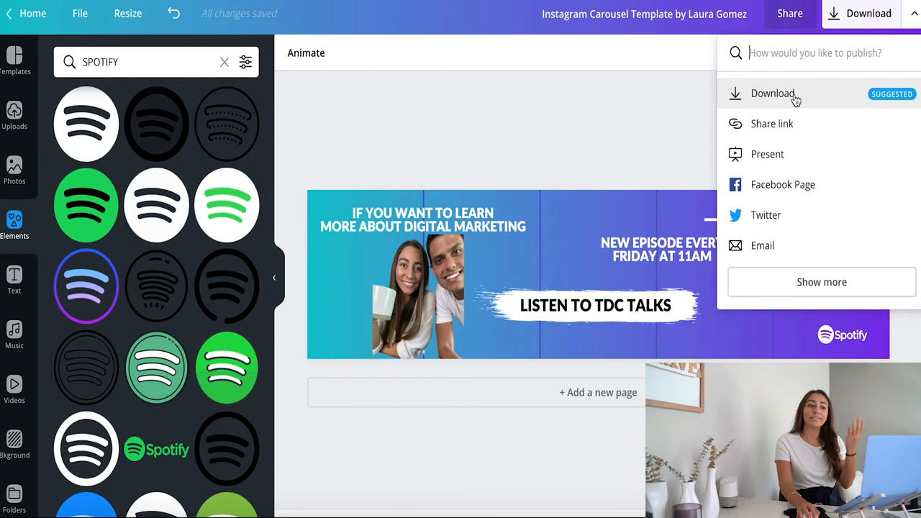
click(772, 93)
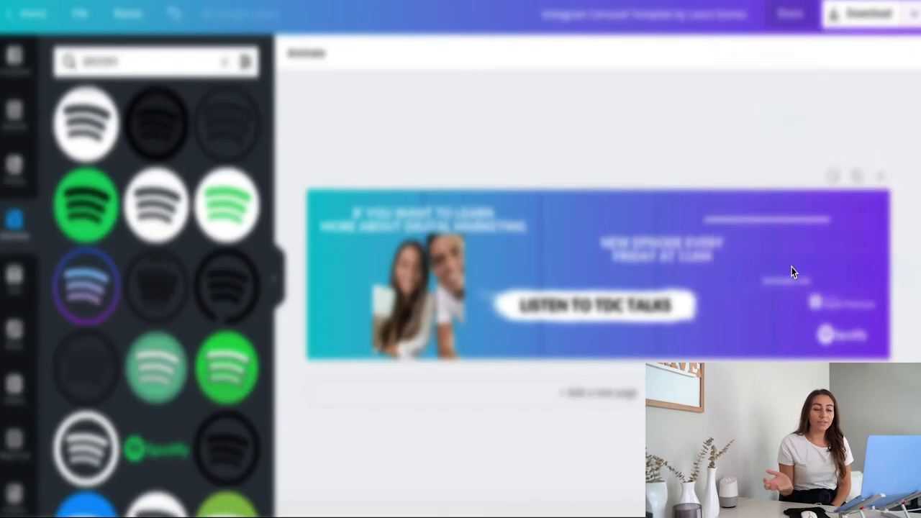
click(867, 13)
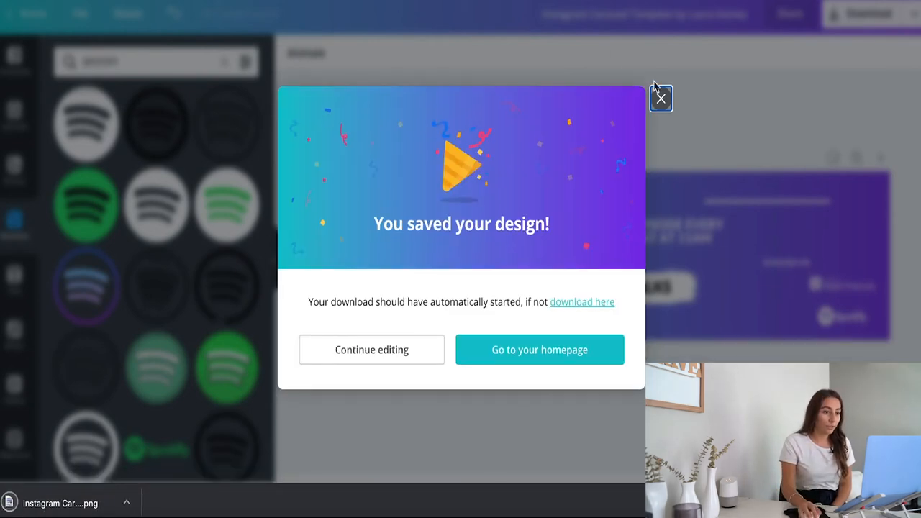
click(660, 99)
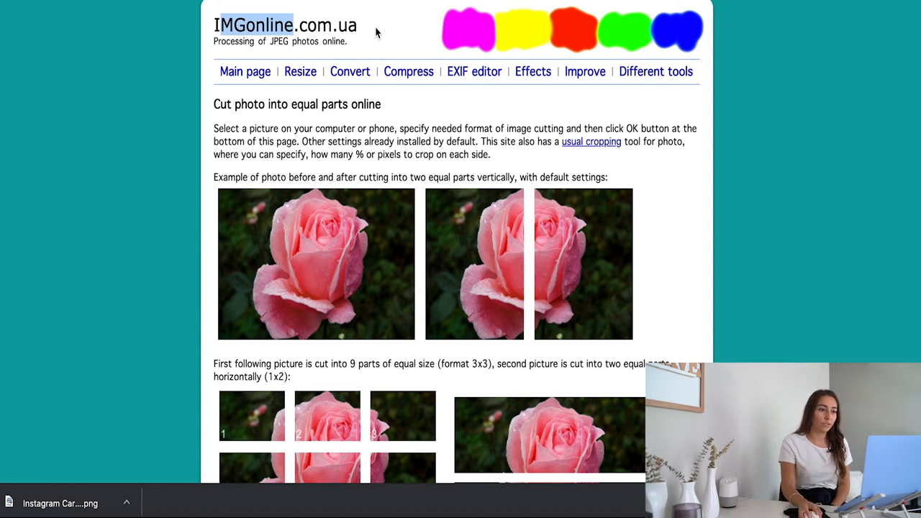
Step: Browse Downloads for the carousel PNG on IMGonline's cut-photo page
scroll(down, 3)
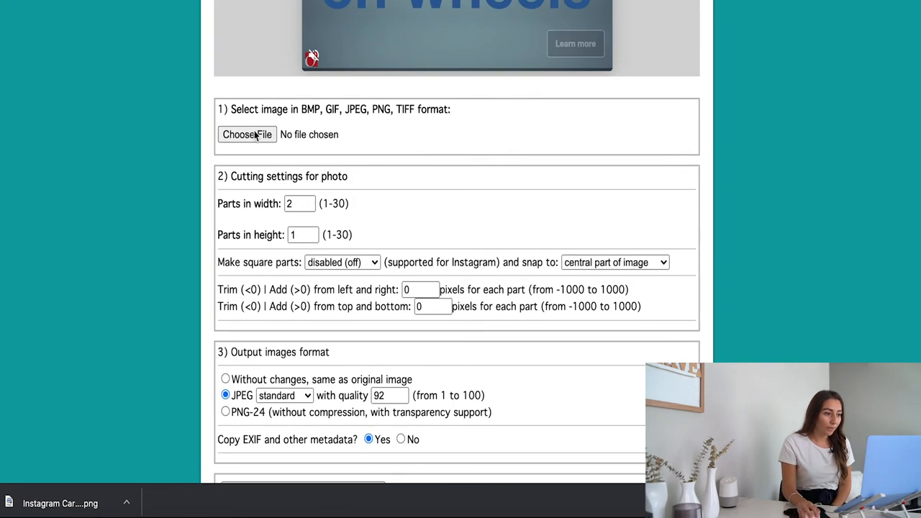
click(247, 135)
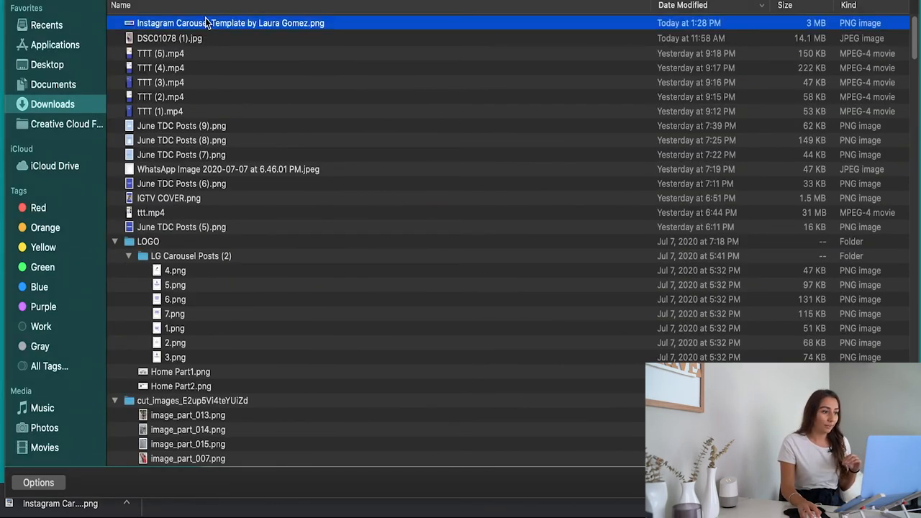
mouse_move(208, 24)
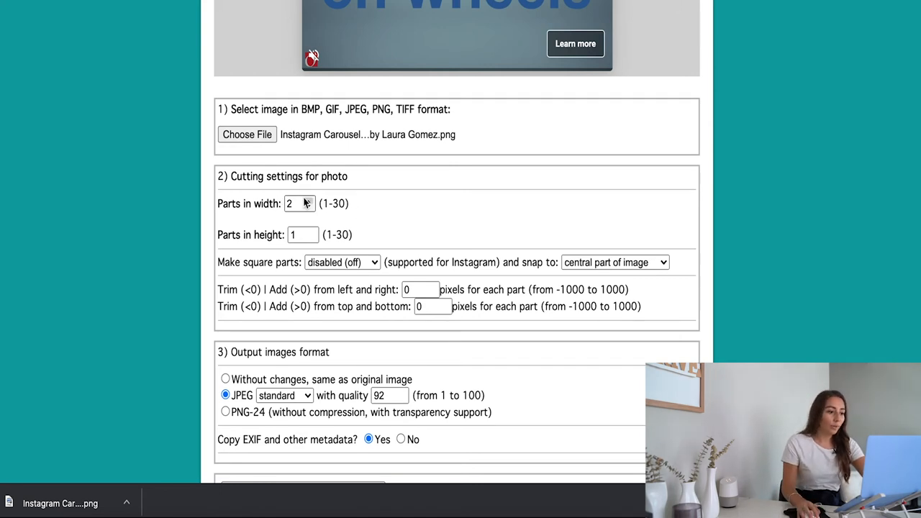
Step: Cut the image into 5 parts across its width, keeping the original image format
text(5)
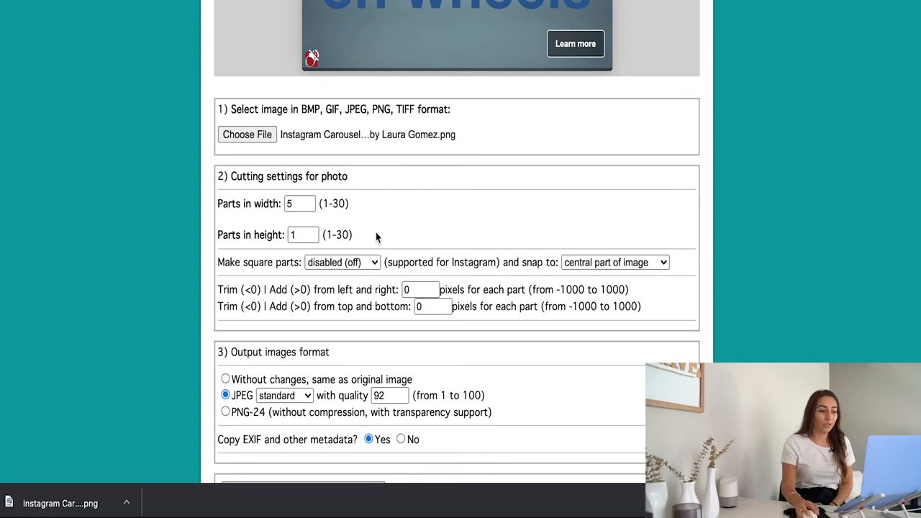
scroll(down, 3)
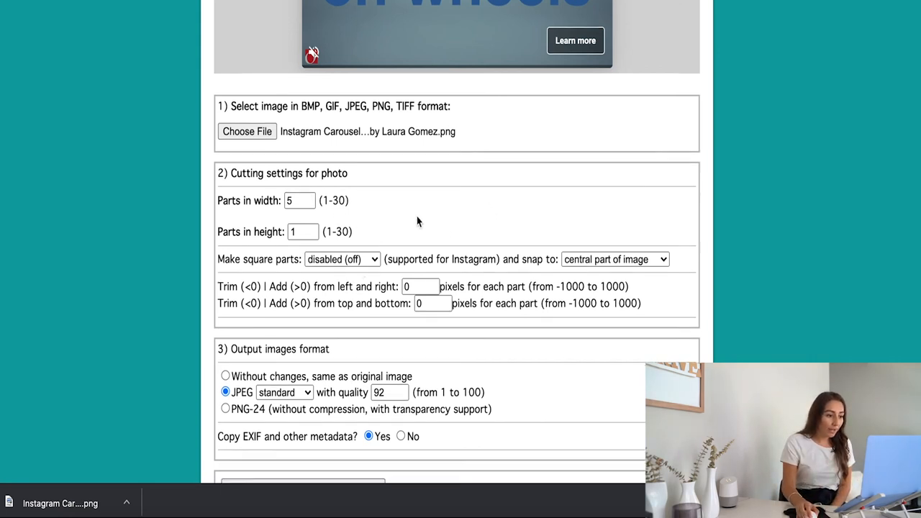
scroll(down, 3)
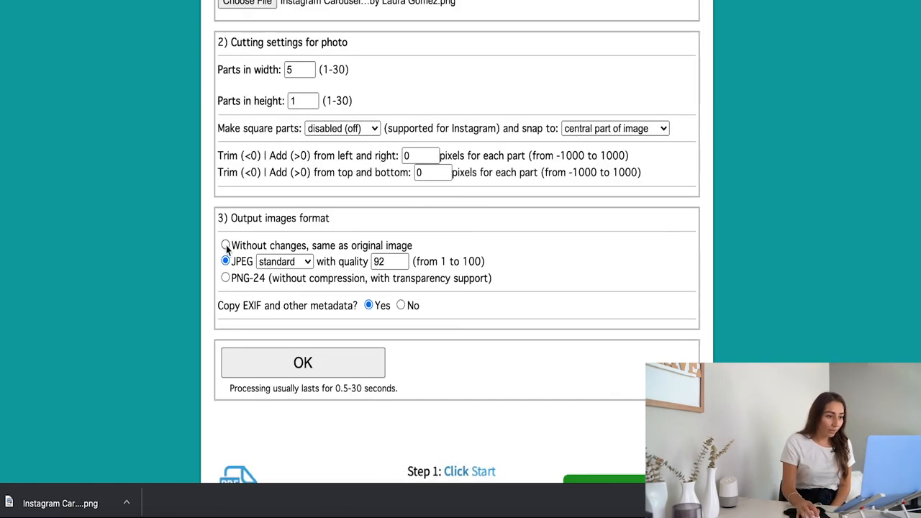
click(225, 245)
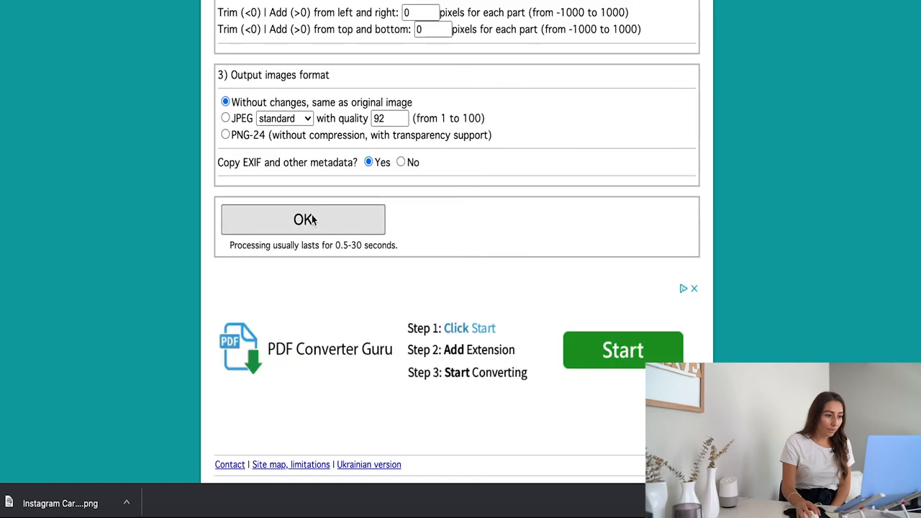
click(303, 219)
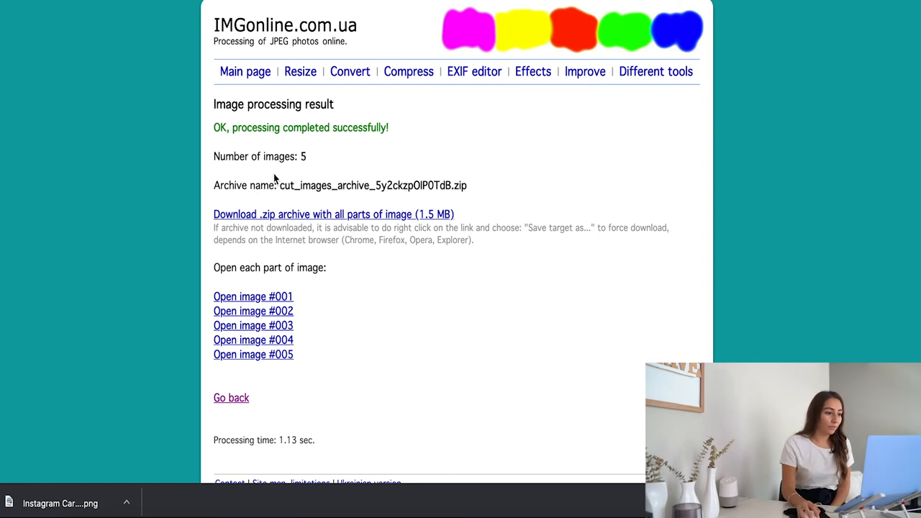
Step: Save the .zip archive holding all five cut carousel slide images from the IMGonline result page
click(333, 214)
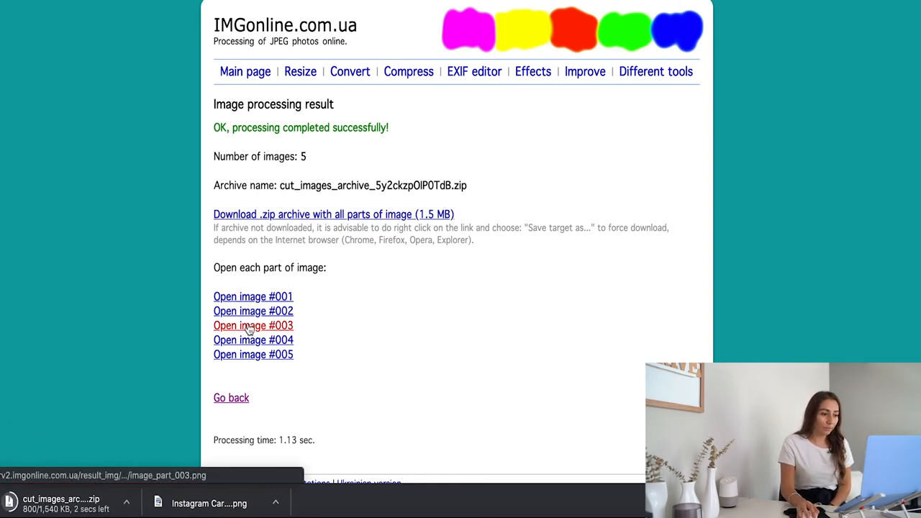
click(252, 325)
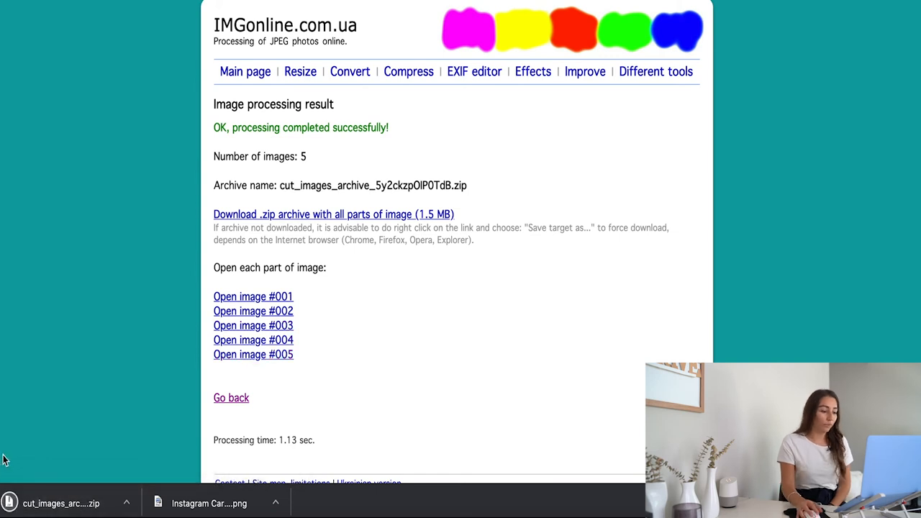